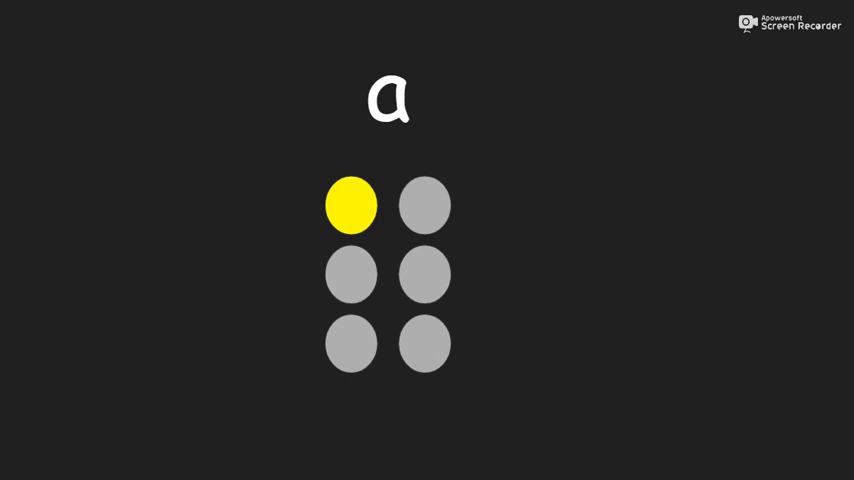
Advance the slideshow from braille letter a to letter c with its top two dots lit.
{"action": "left_click", "coordinate": [424, 204]}
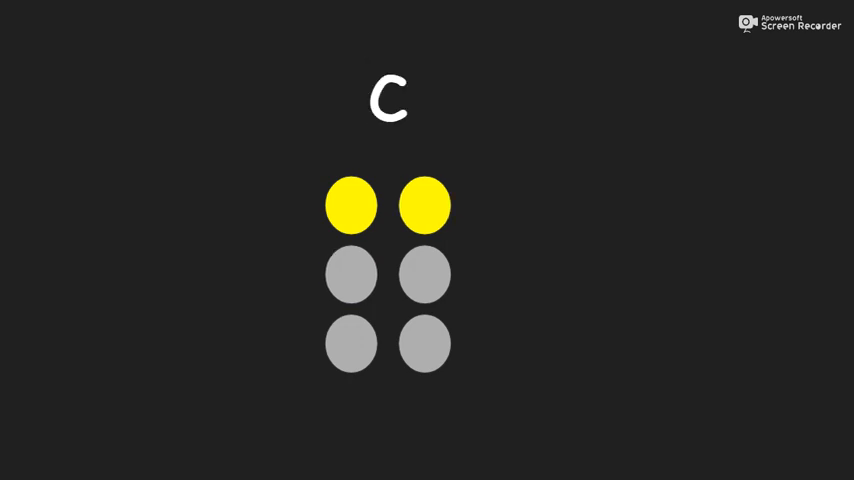